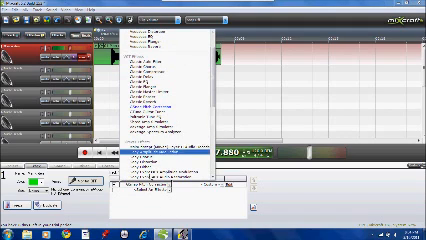
mouse_move(160, 100)
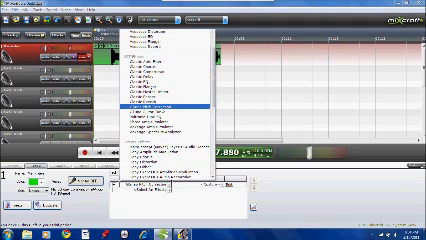